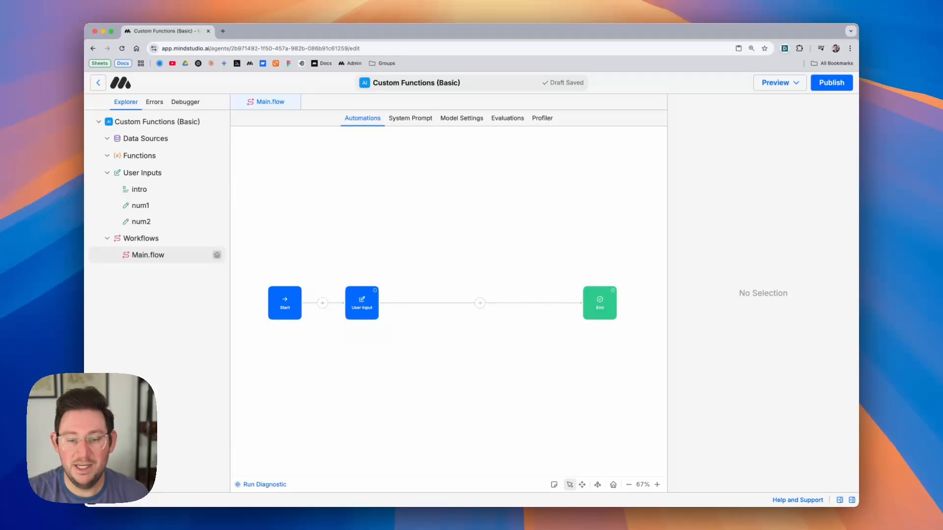
Step: Open the User Input block's configuration, which collects the required intro, num1 and num2 inputs
click(361, 302)
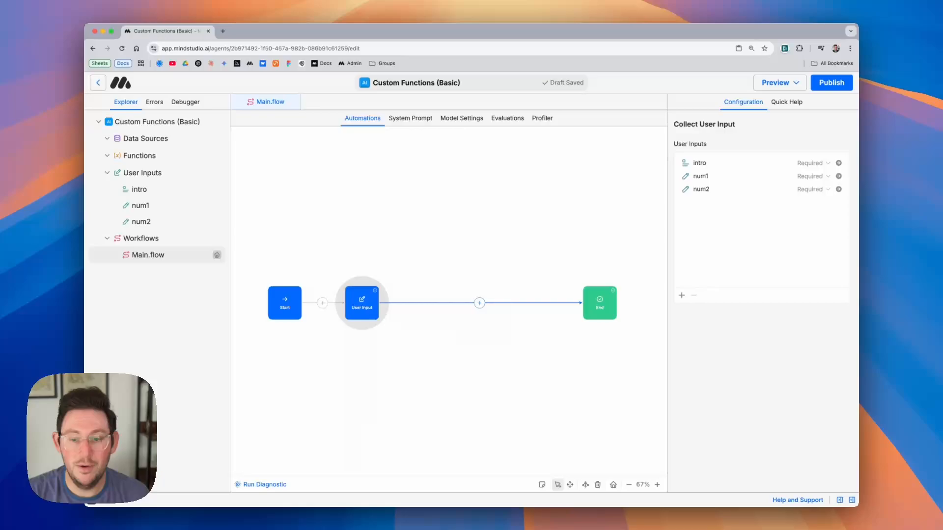
mouse_move(417, 375)
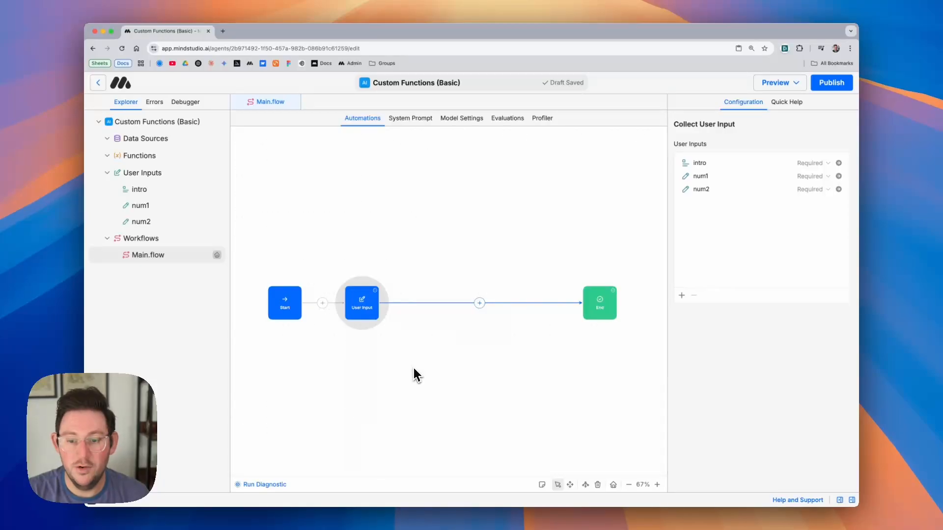
Step: Insert a Run Function step after User Input and create a new, empty function for it
click(479, 303)
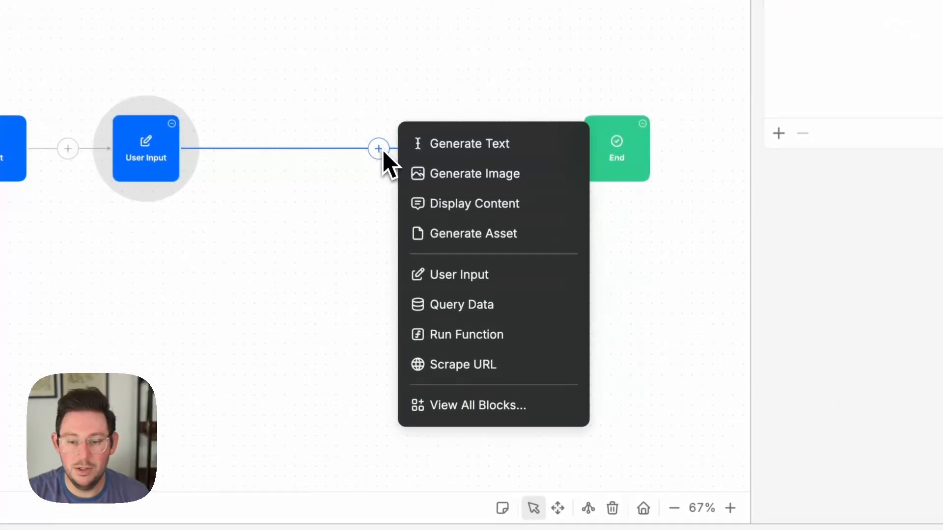
mouse_move(480, 351)
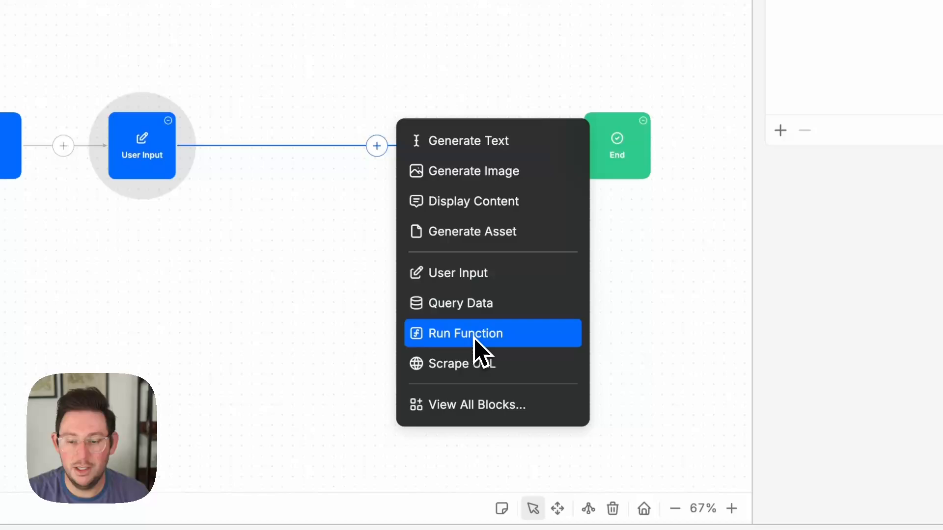
click(465, 333)
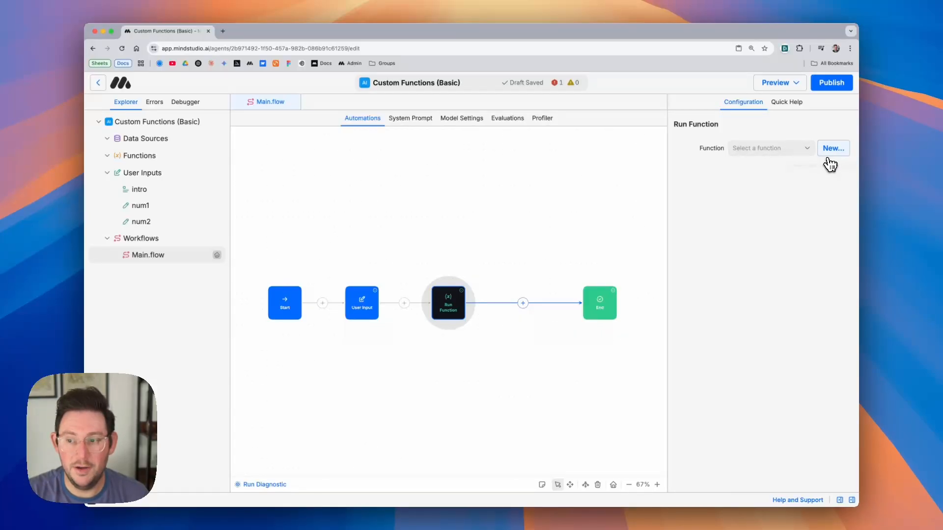
click(833, 148)
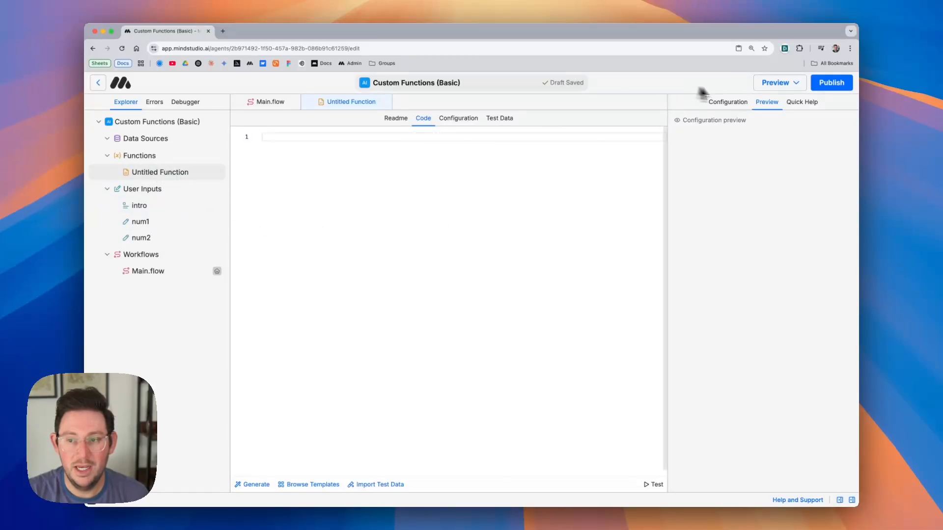
Step: Name the new function 'Addition' with the description 'add two numbers'
click(727, 102)
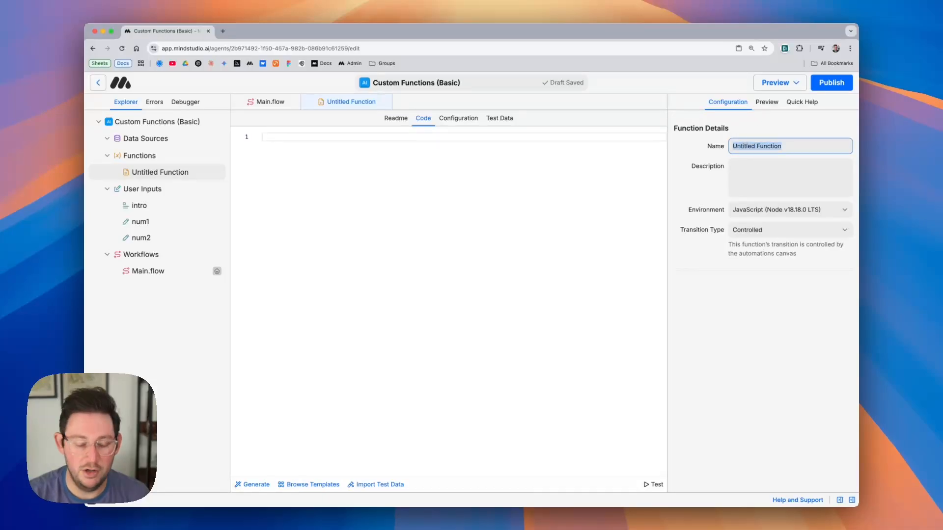
text(Addition)
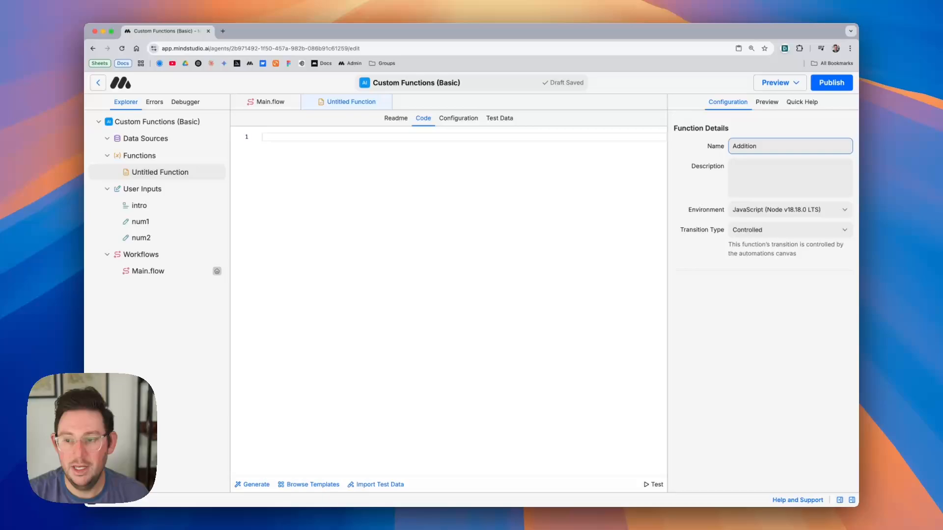
text(add two numbers)
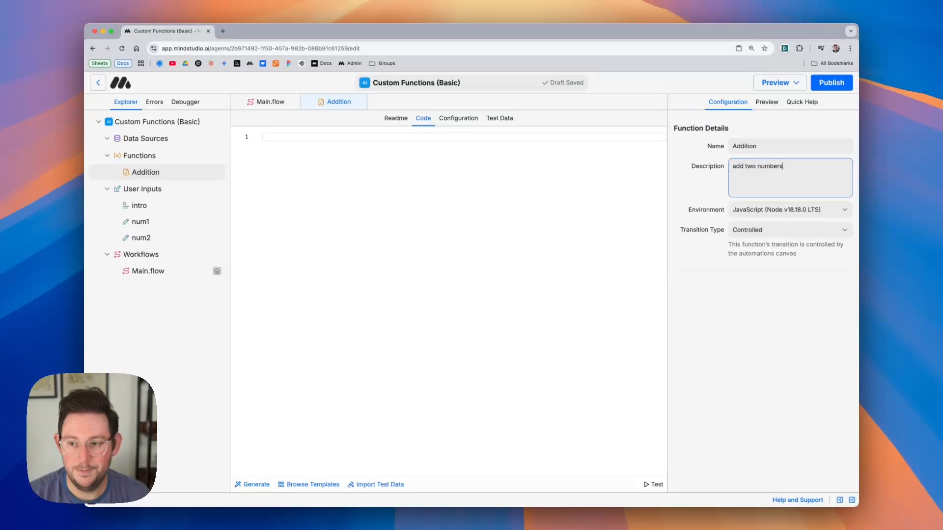
mouse_move(413, 149)
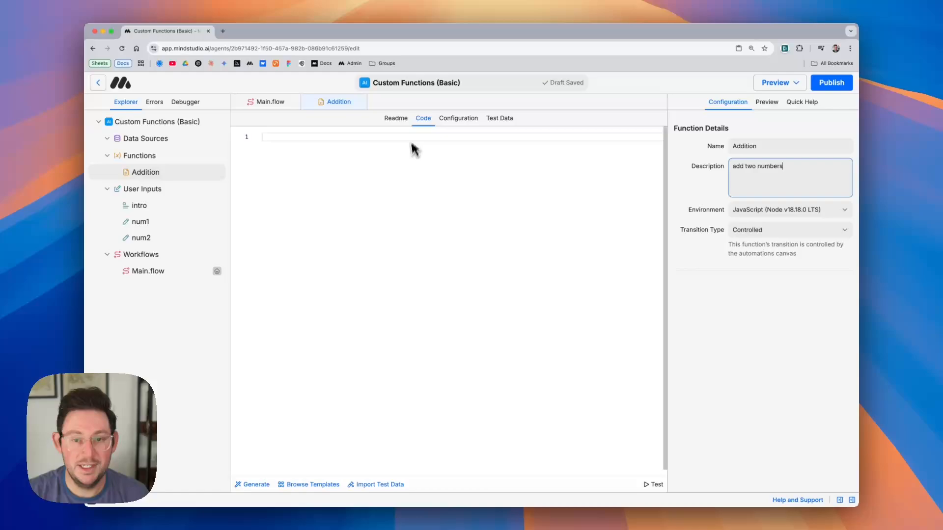
mouse_move(418, 166)
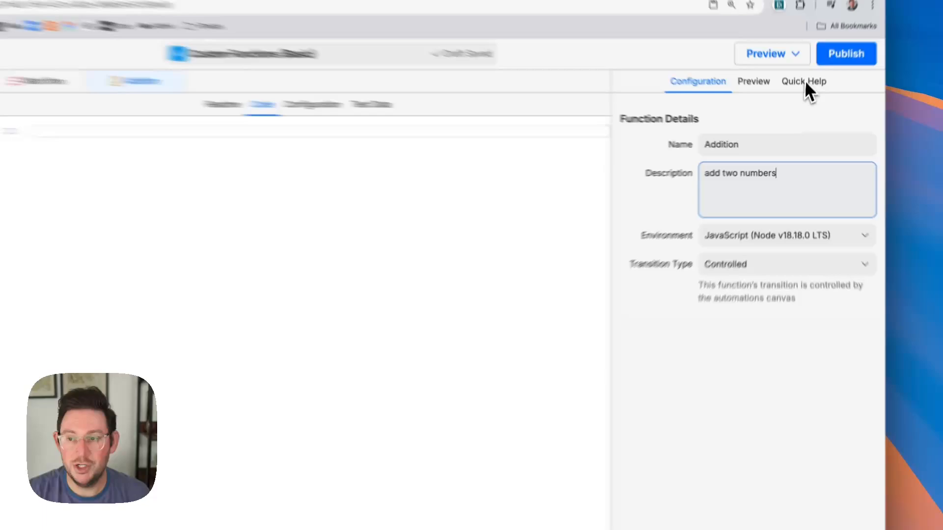
Step: Open the Quick Help guide and scroll to its Available Methods section
click(804, 81)
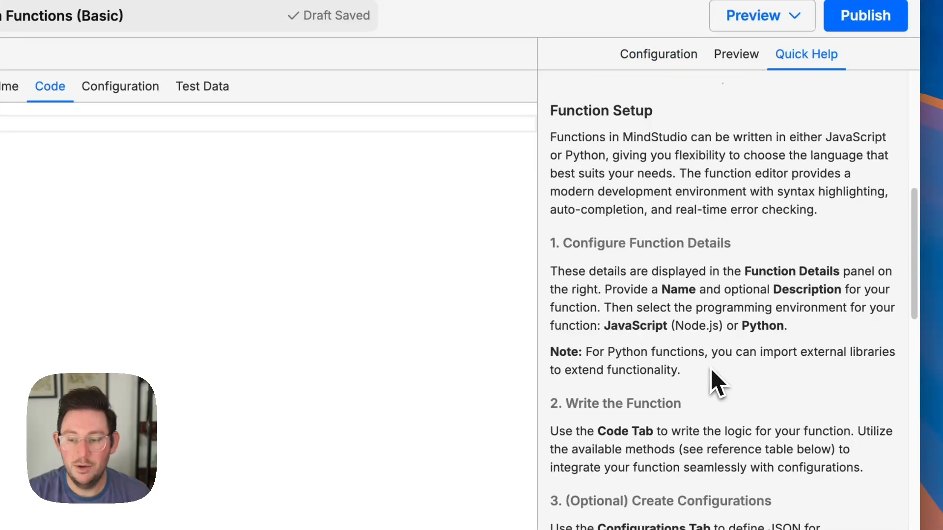
scroll(down, 3)
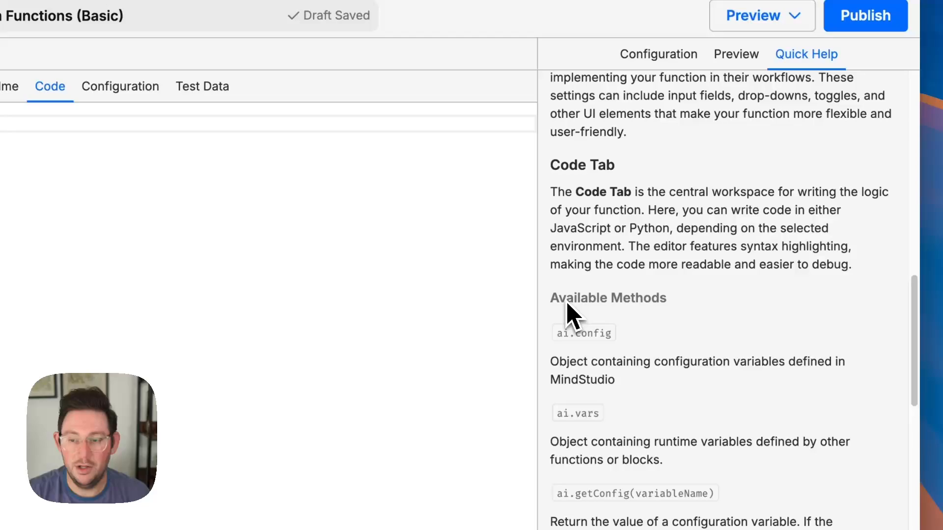
mouse_move(698, 315)
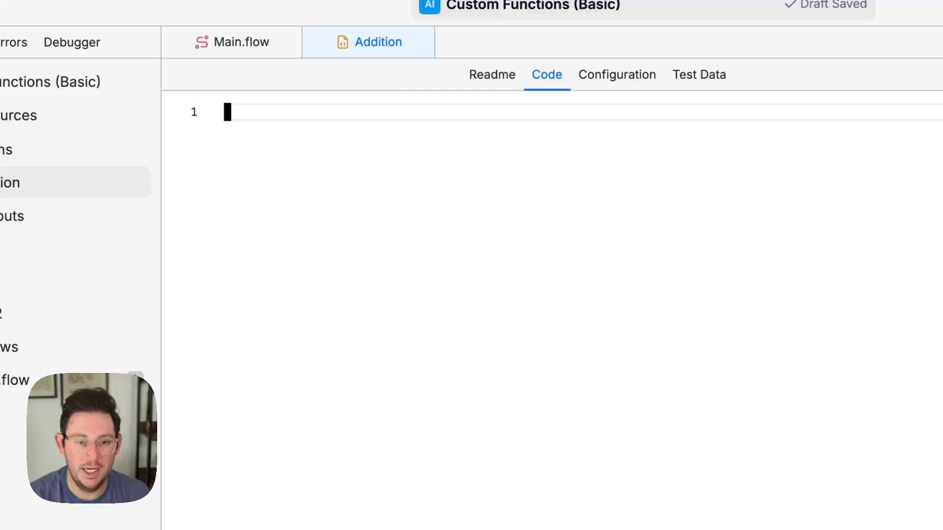
Step: Write ai.vars.num1 + ai.vars.num2 in the Addition function's code
text(ai.vars)
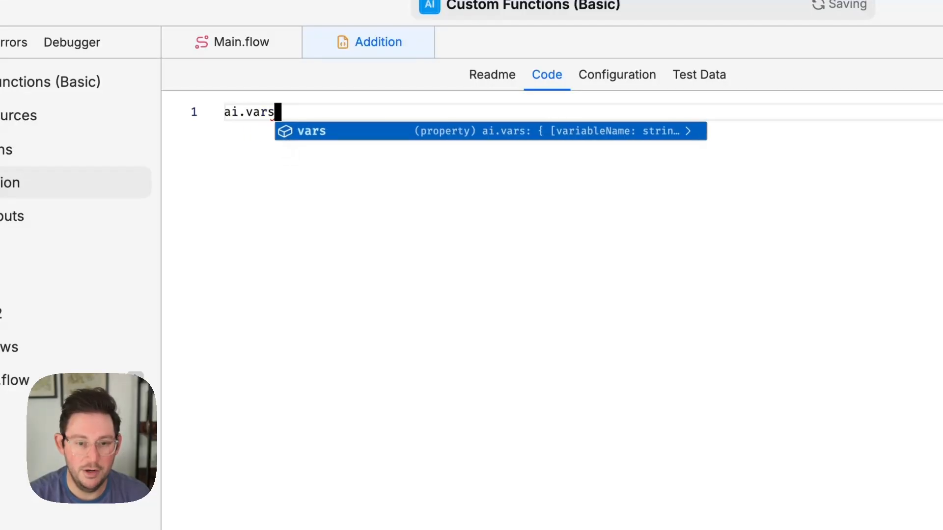
text(.num)
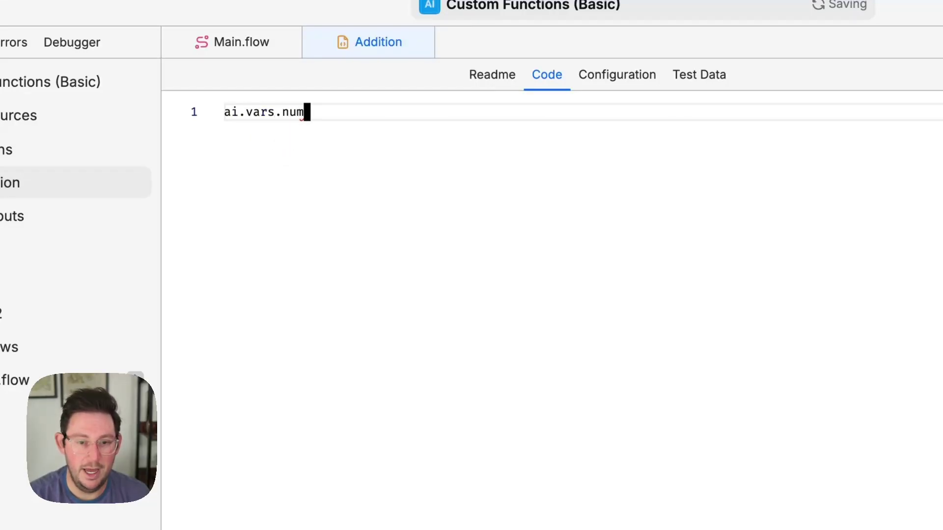
text(1)
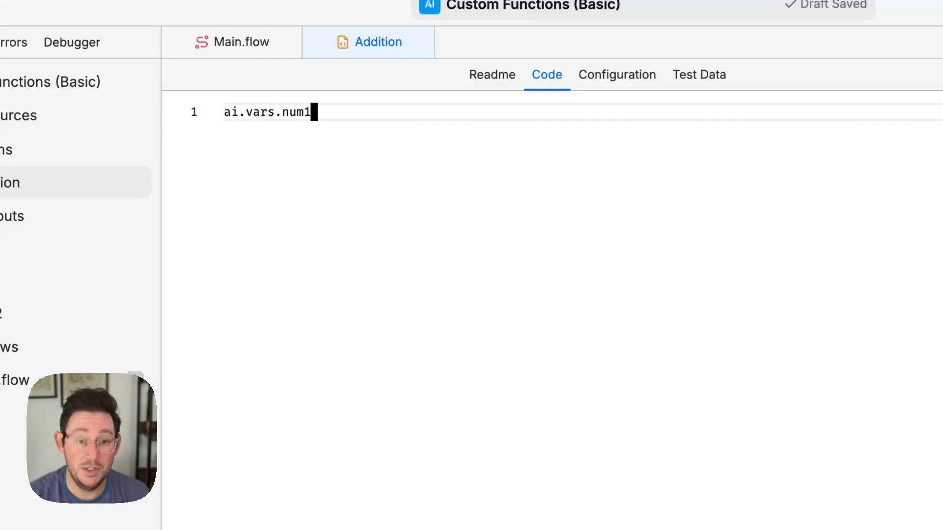
text(+)
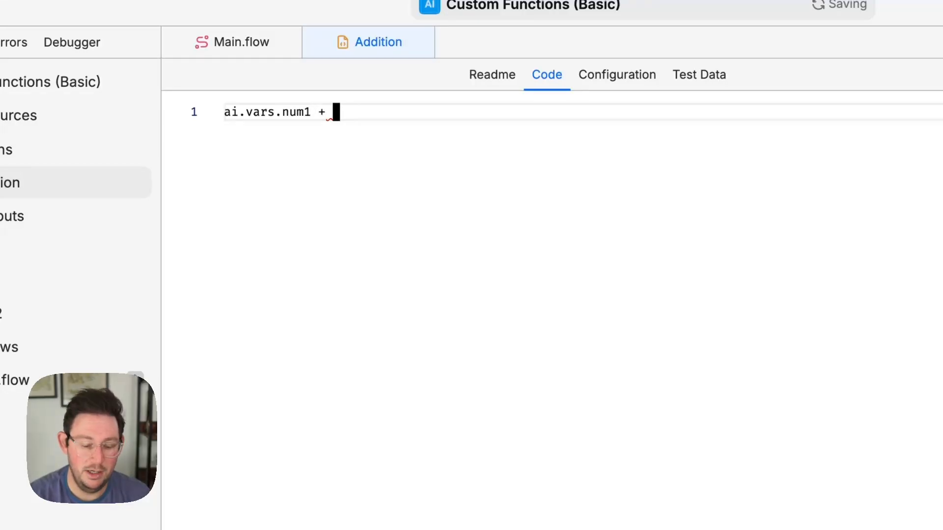
text(ai.vars)
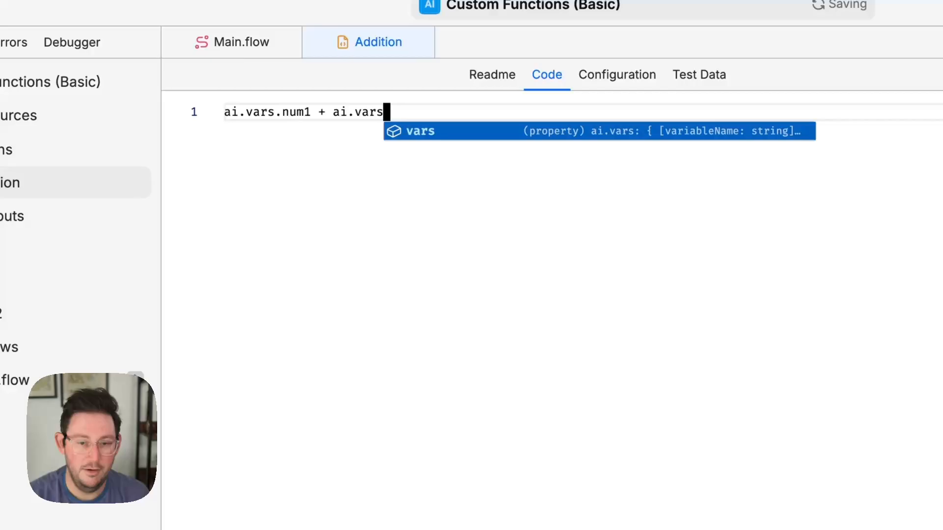
text(.num2)
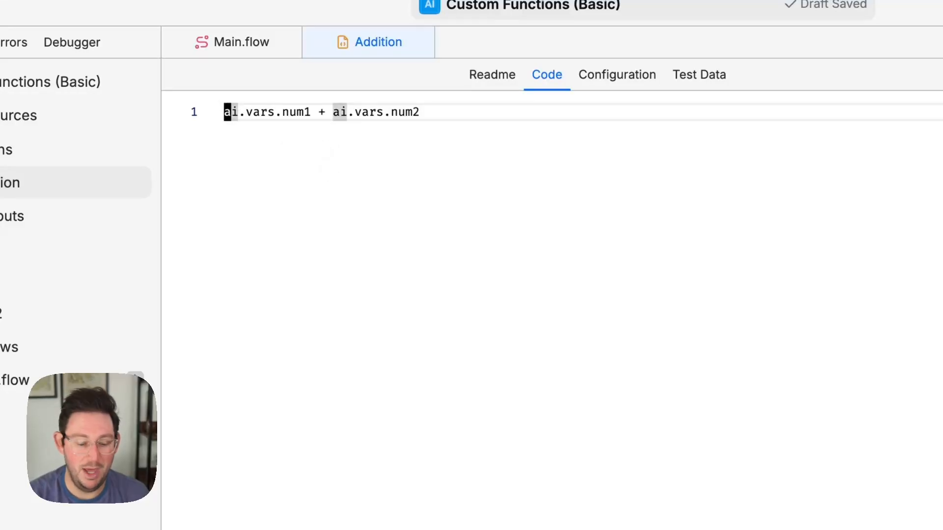
Step: Assign the result to ai.vars.sum so the line reads ai.vars.sum = ai.vars.num1 + ai.vars.num2
text(ai)
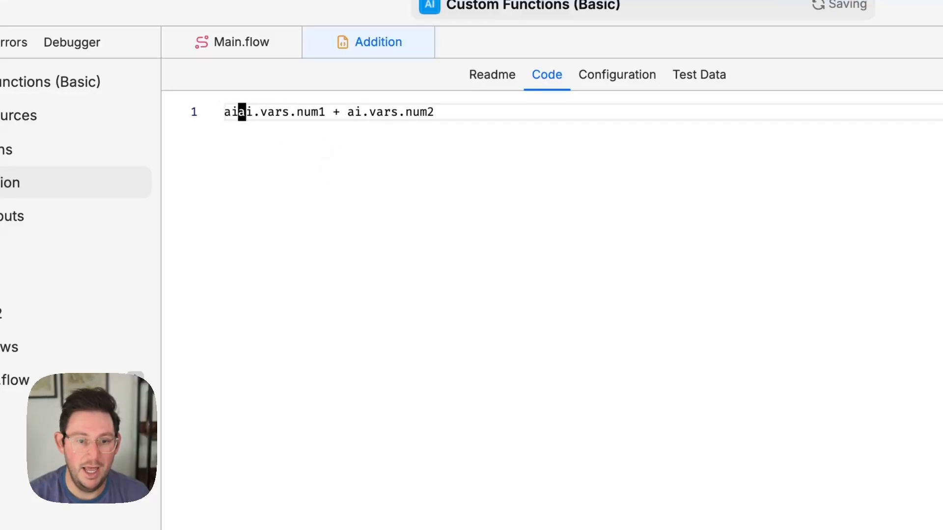
text(.vars.sum)
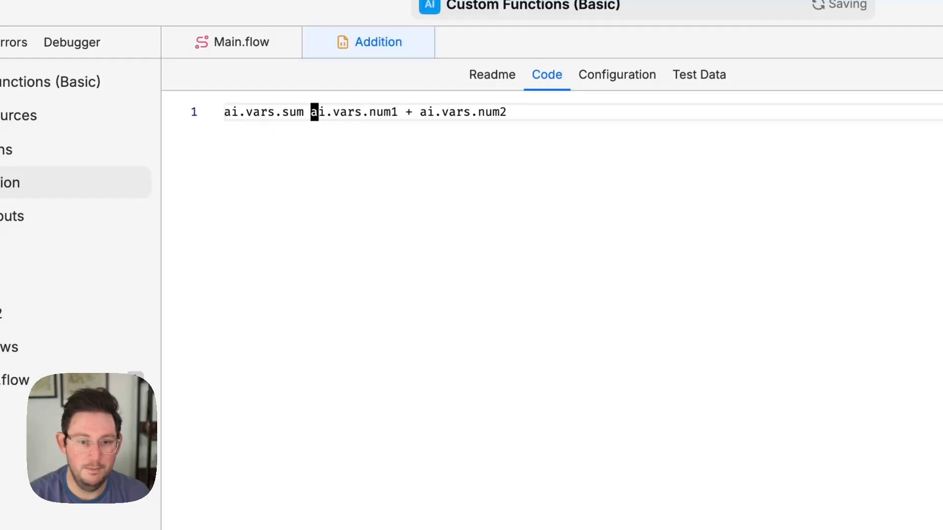
text(=)
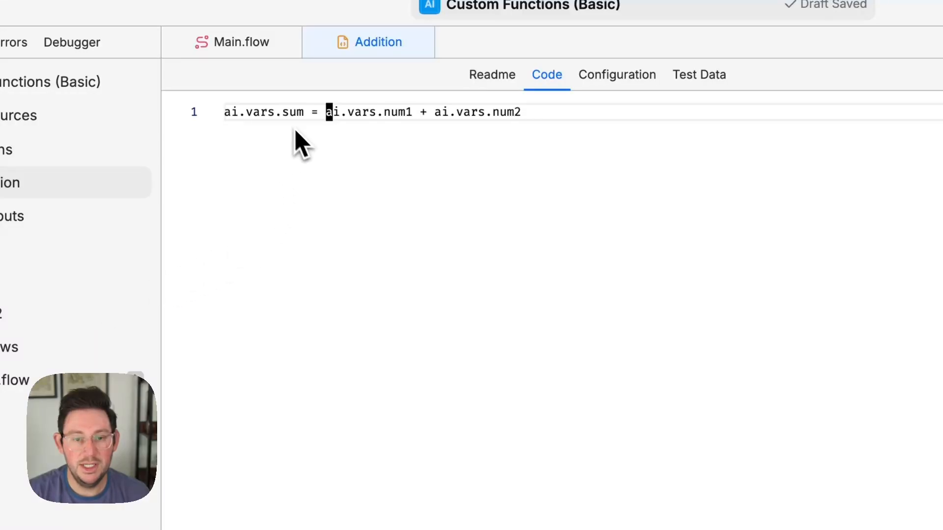
mouse_move(389, 143)
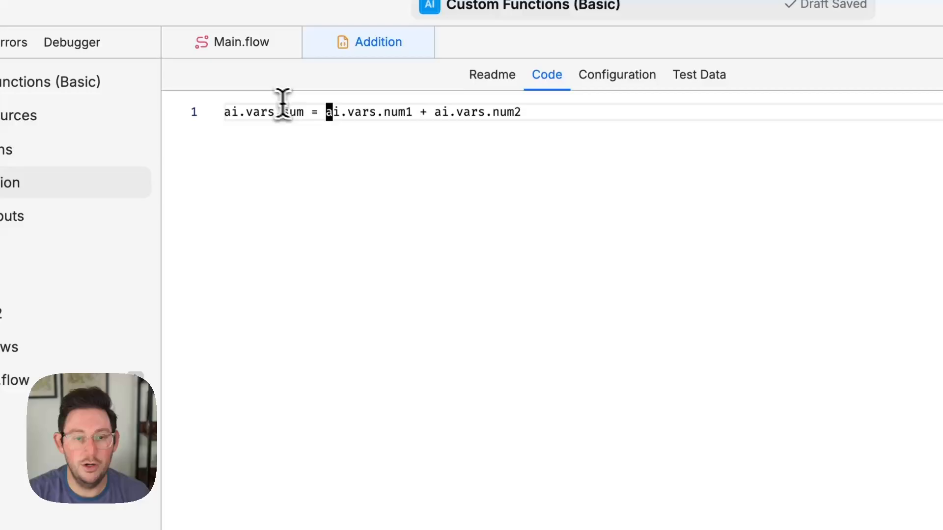
double_click(293, 111)
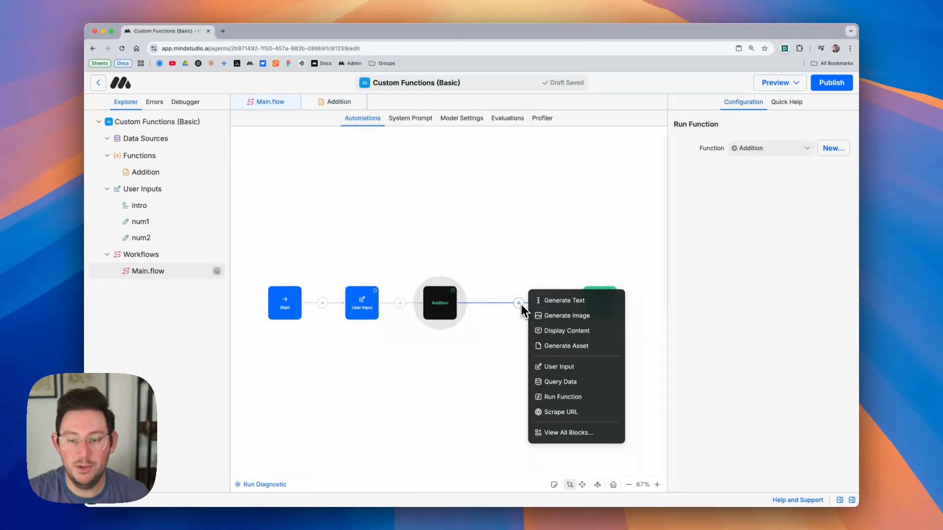
Step: Add a Display Content step showing '{{num1}} plus {{num2}} equals {{sum}}', publish, and open the agent
click(566, 330)
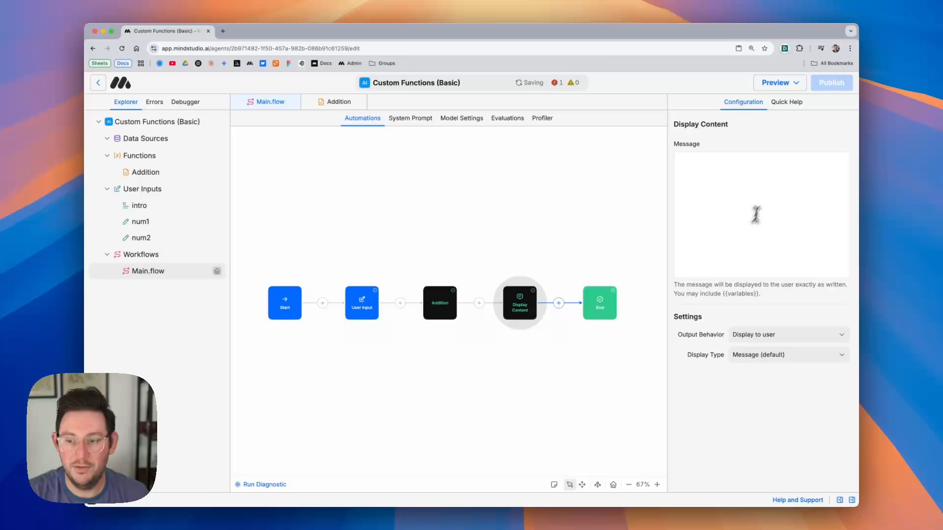
click(761, 213)
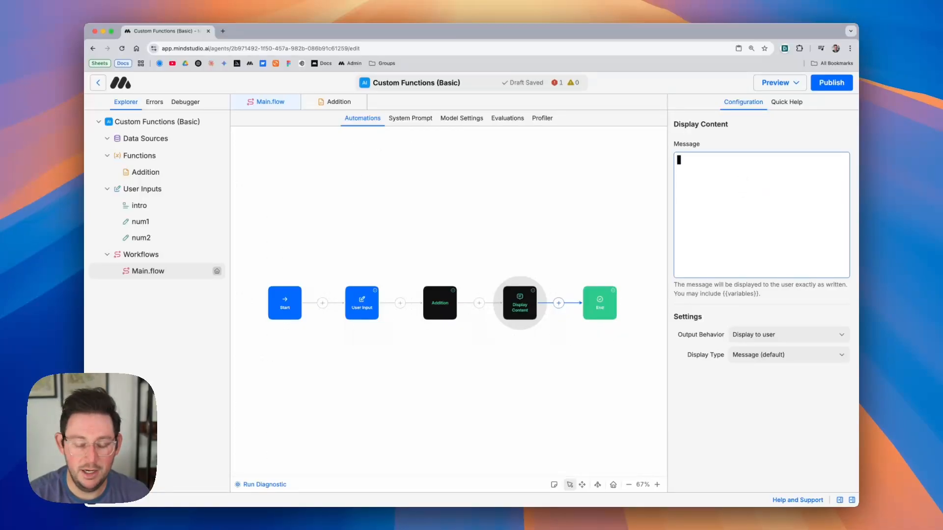
text({{num1)
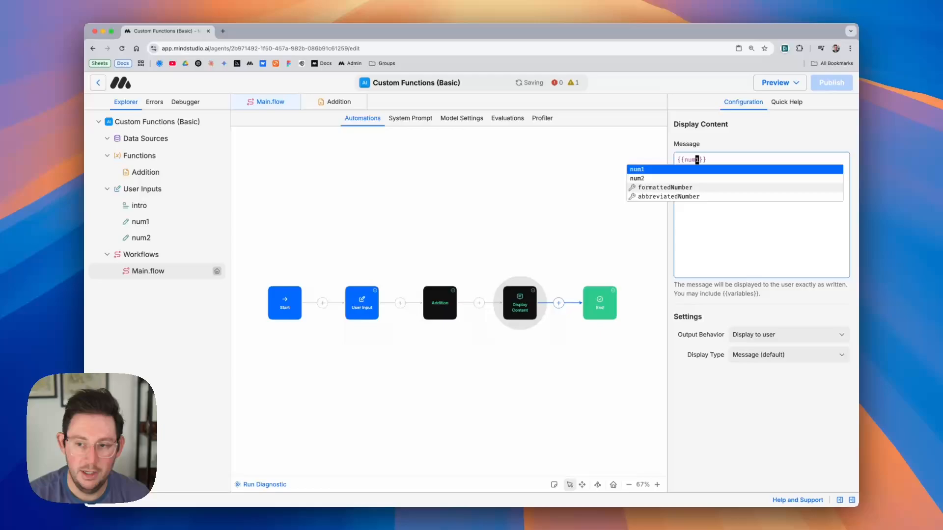
click(636, 169)
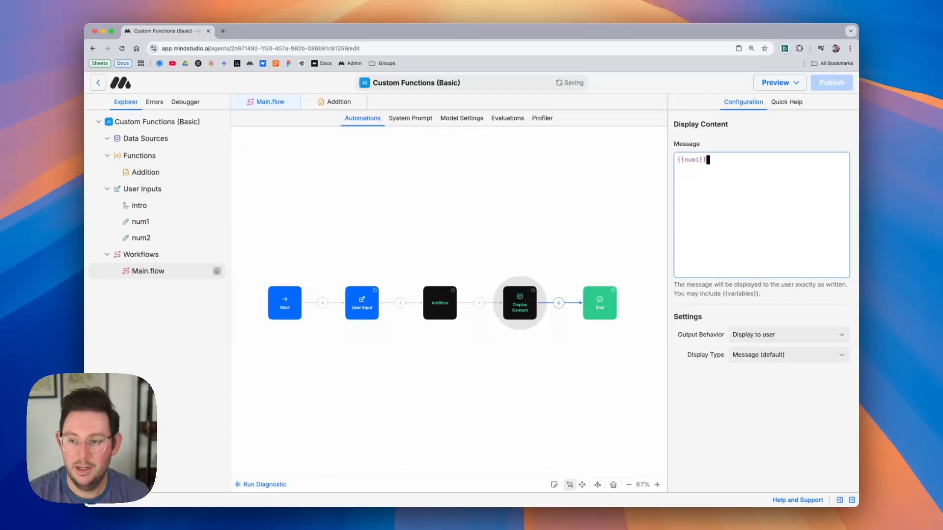
text(plus)
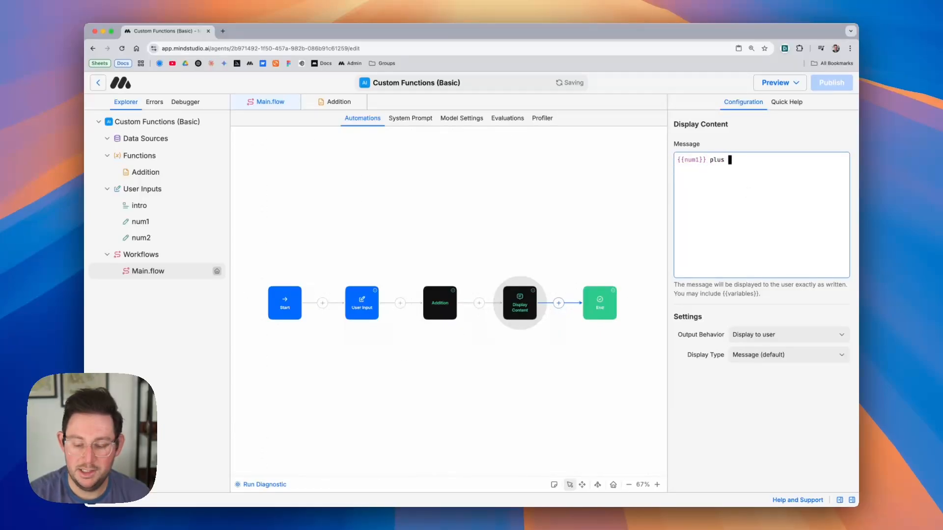
text({{num2)
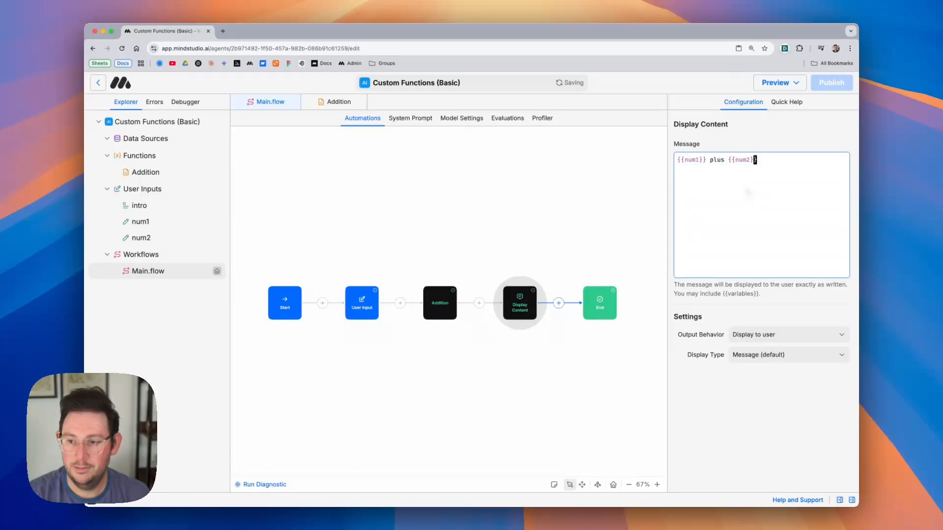
text(equals {{sum)
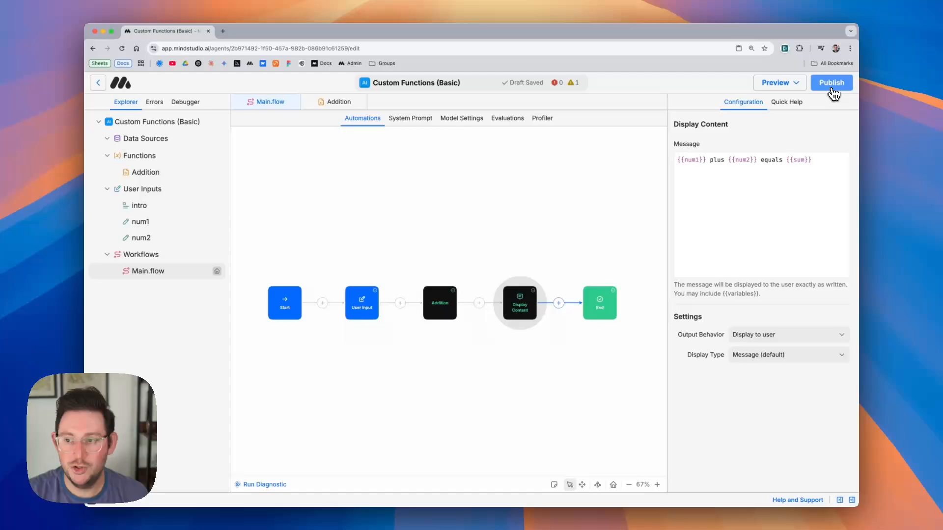
click(831, 82)
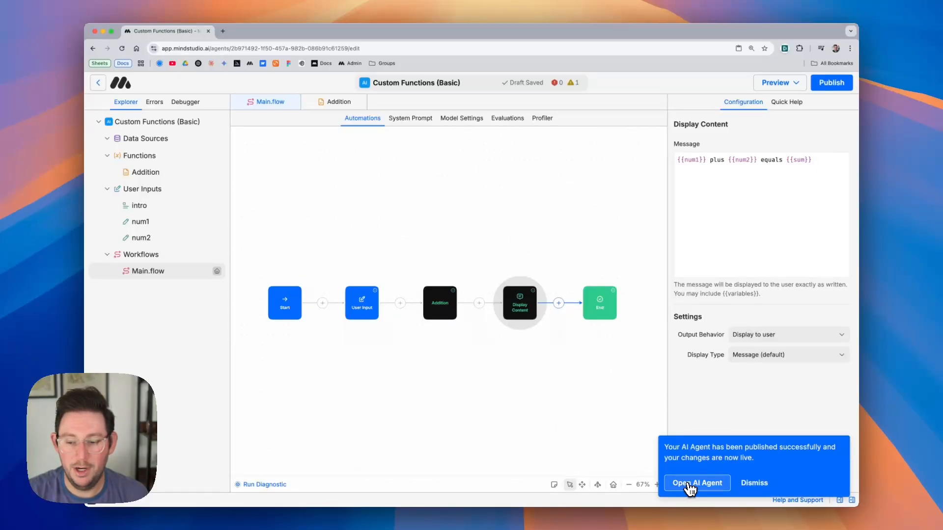
click(697, 483)
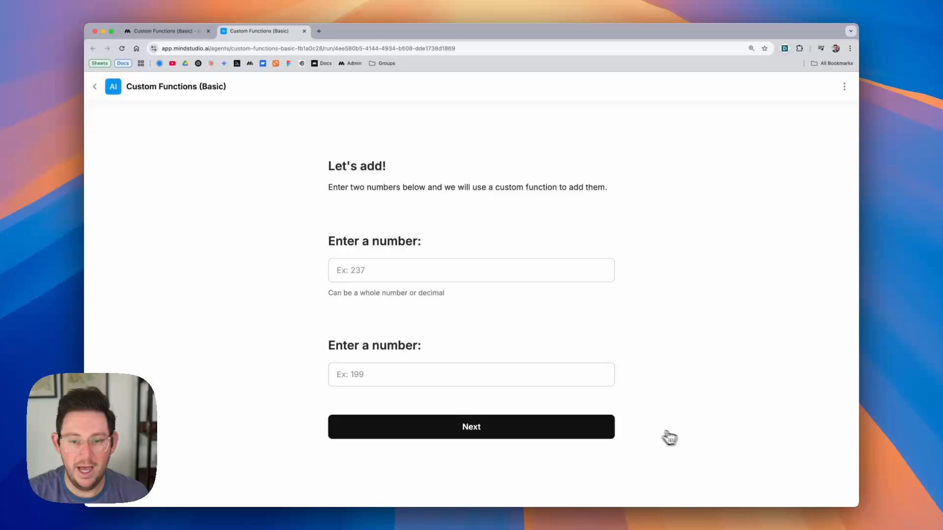
Step: Run the live agent with numbers 2 and 5, getting '2 plus 5 equals 7'
click(472, 270)
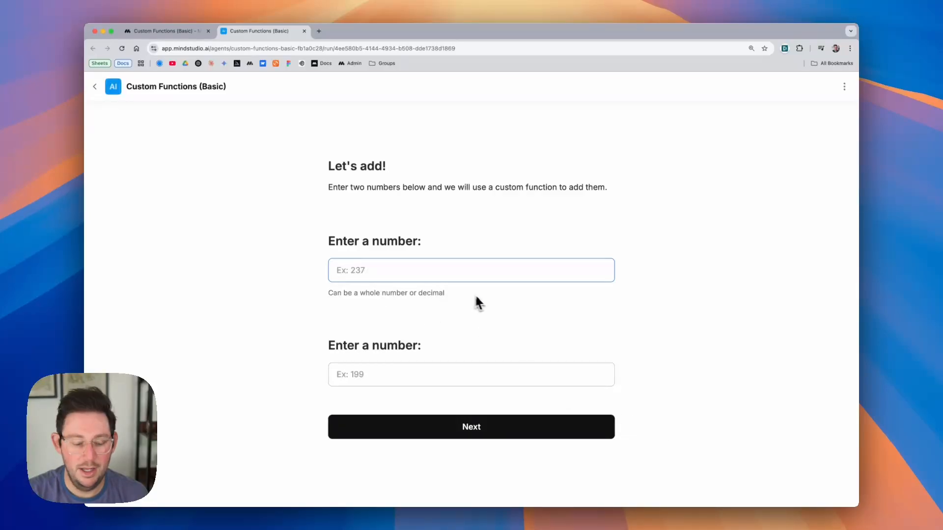
text(2)
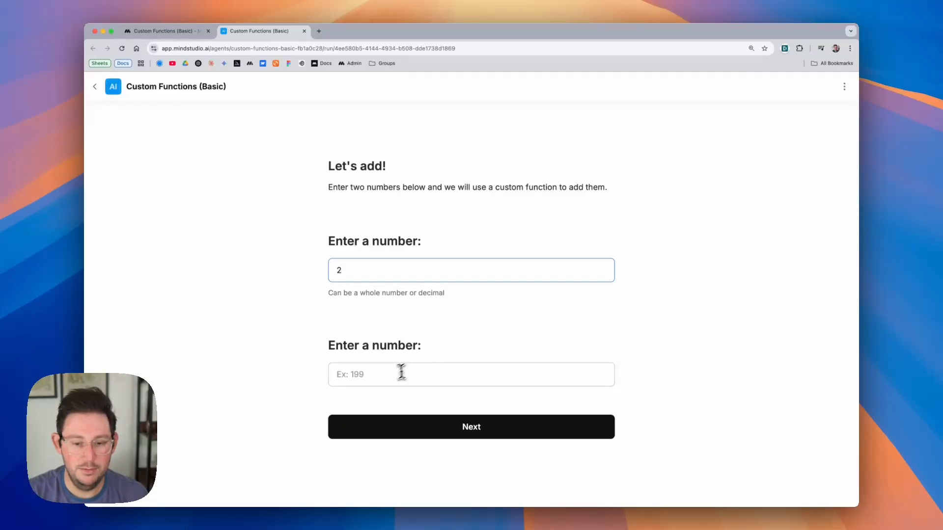
text(5)
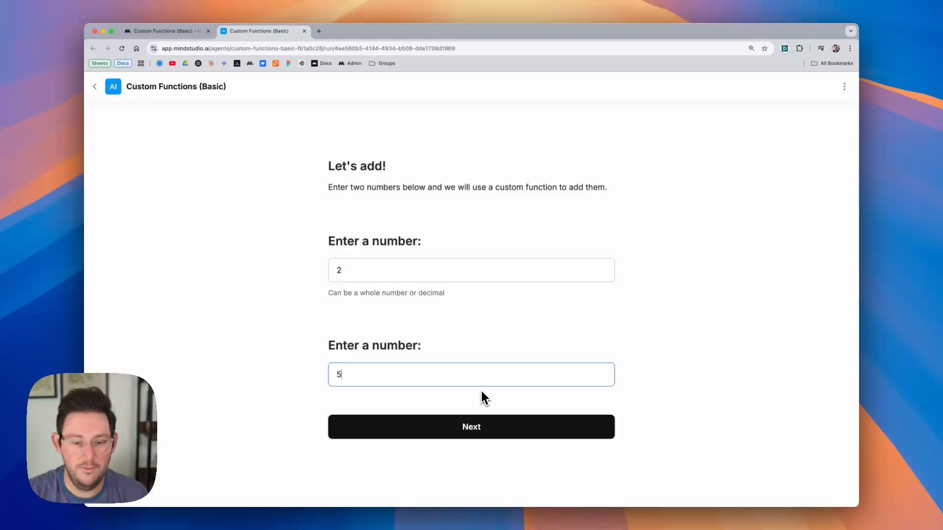
click(471, 427)
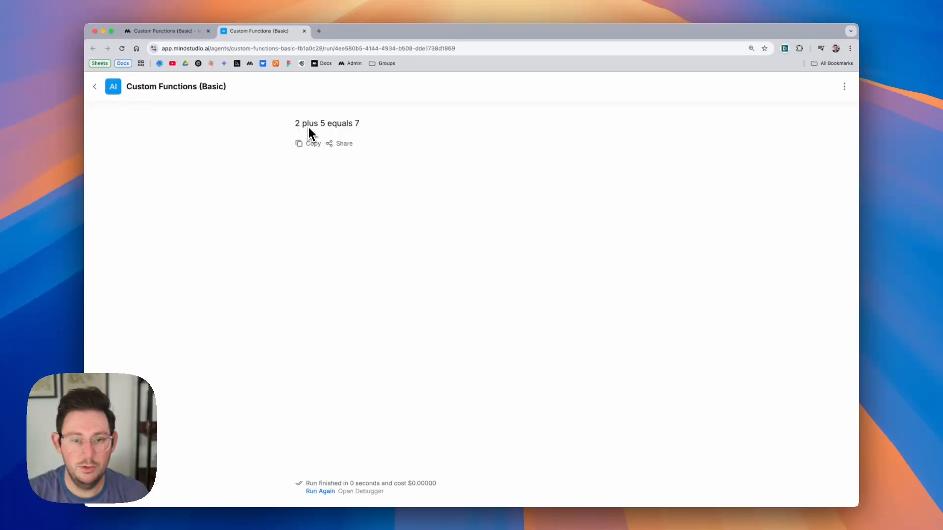
mouse_move(367, 129)
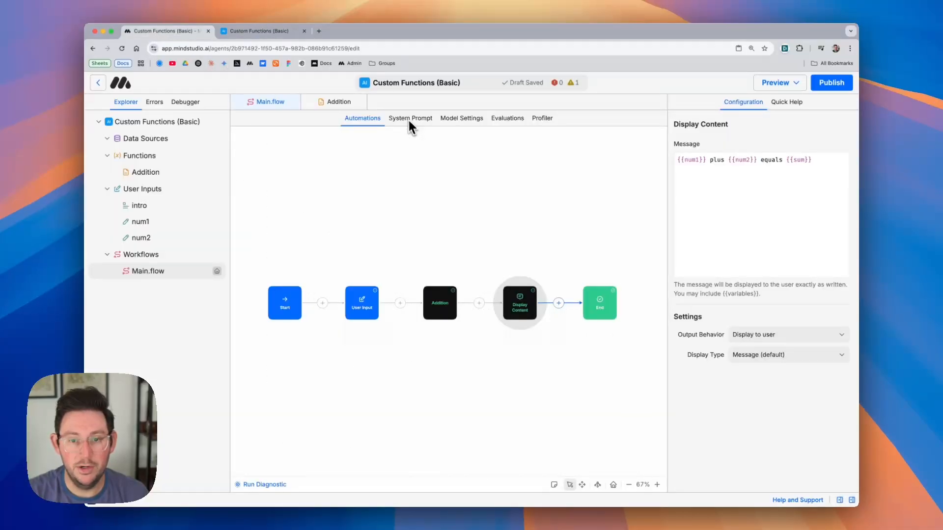
Step: Reopen the Addition function's code and retype the 1 in the num1 reference
click(336, 101)
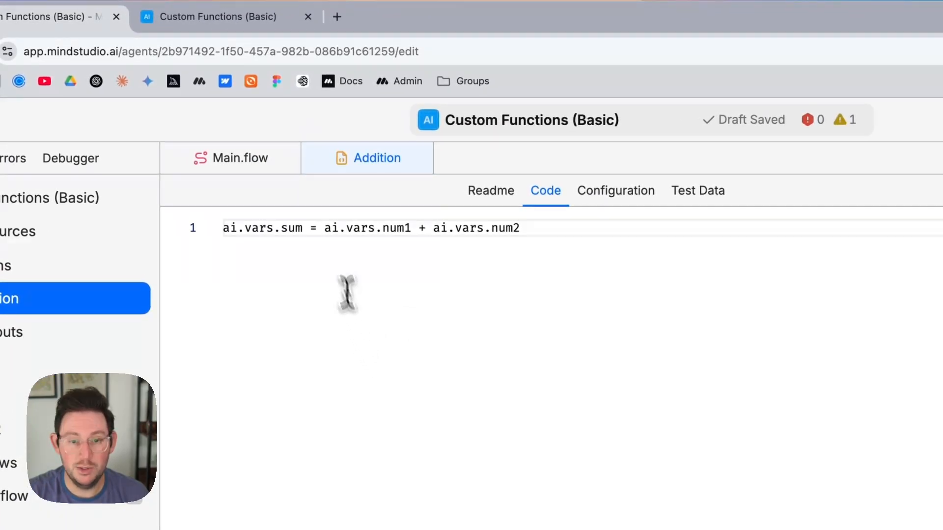
double_click(389, 228)
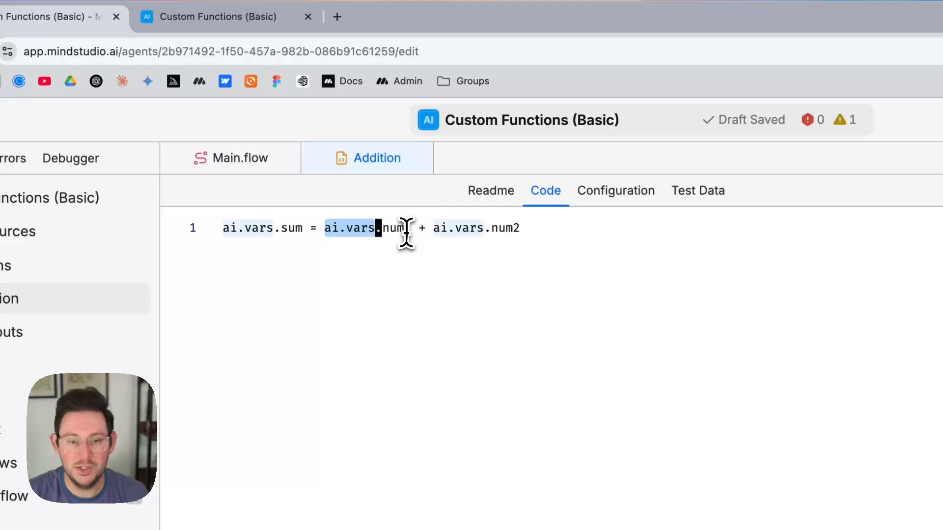
text(1)
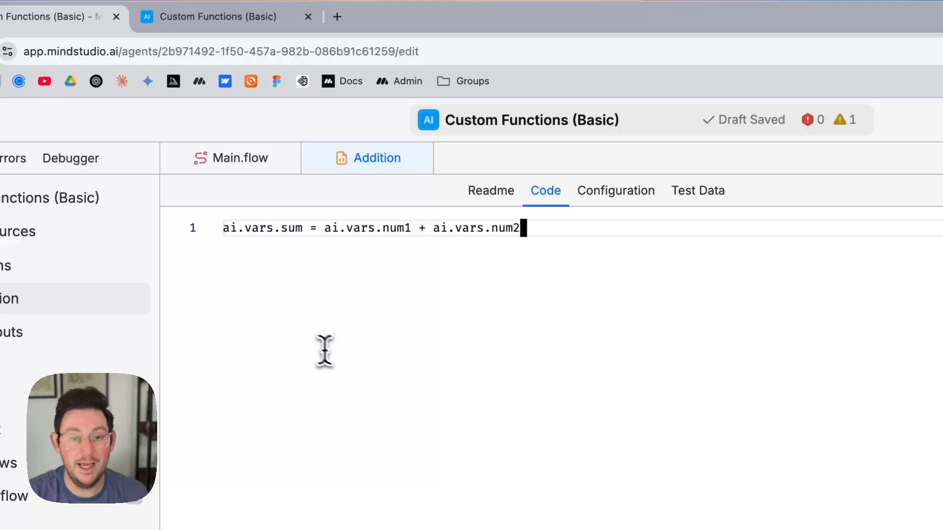
mouse_move(374, 405)
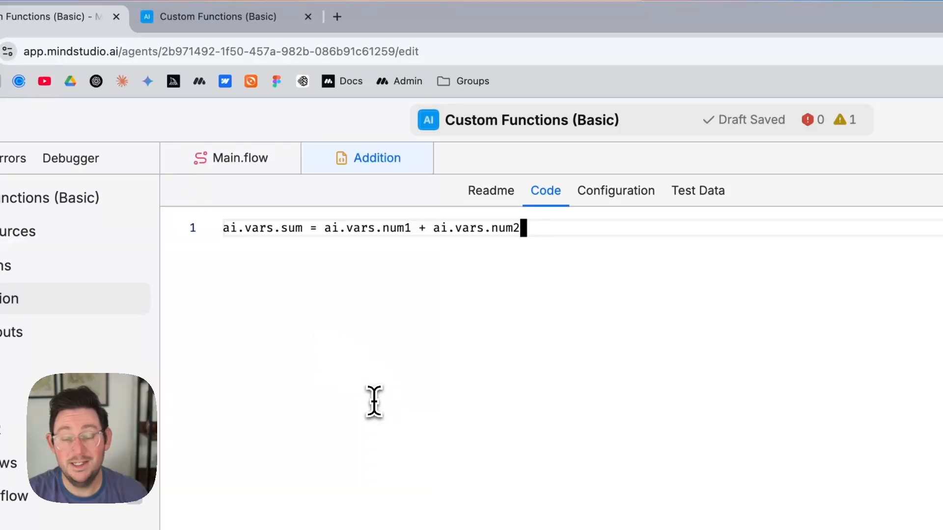